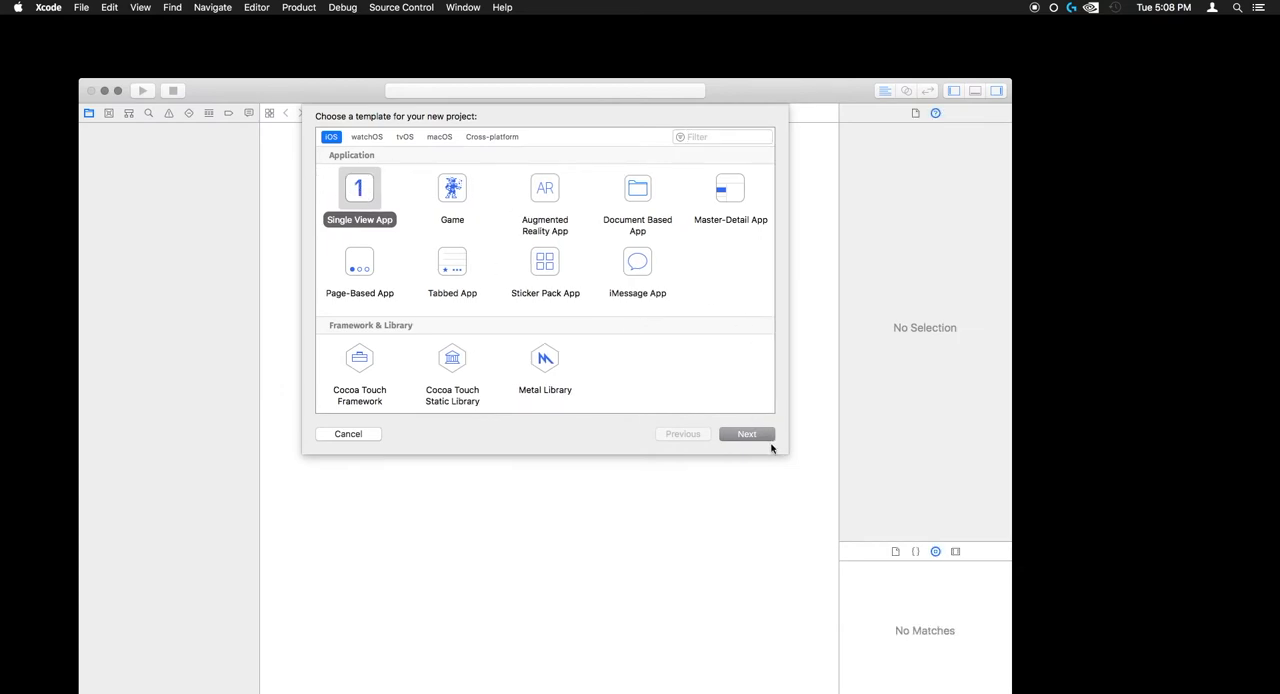
Step: Name the new single-view project 'cameraThing' and create it
click(746, 432)
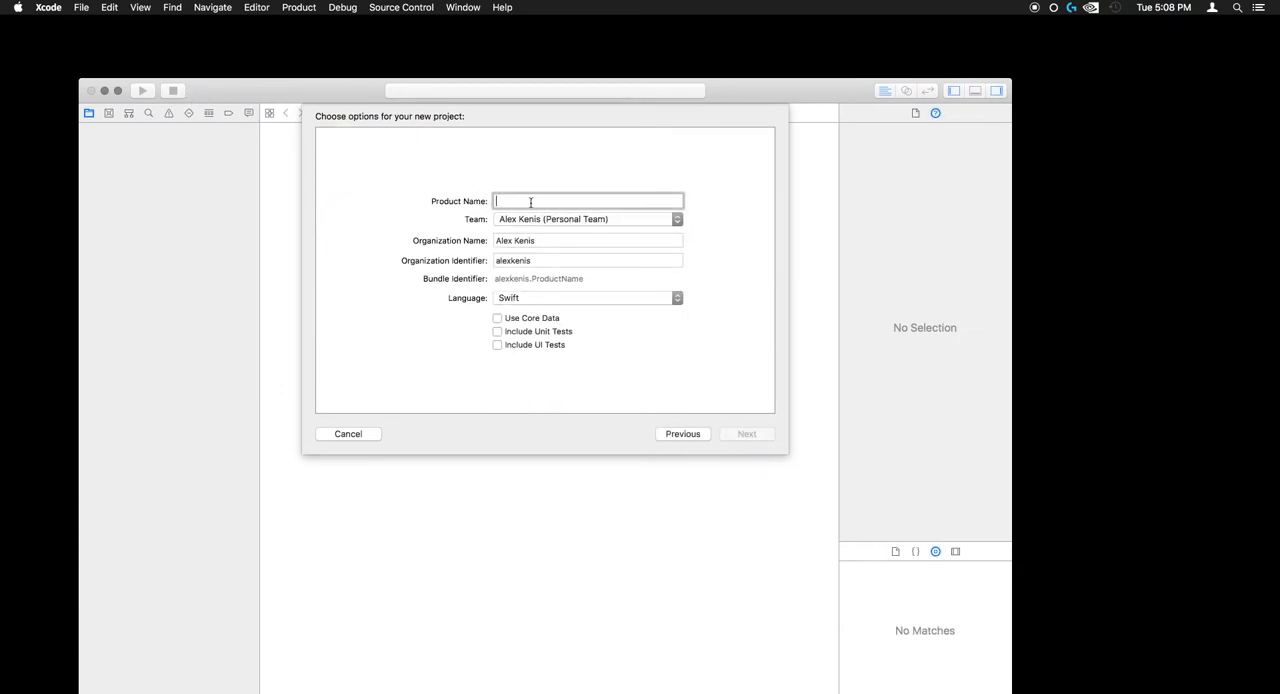
text(camera)
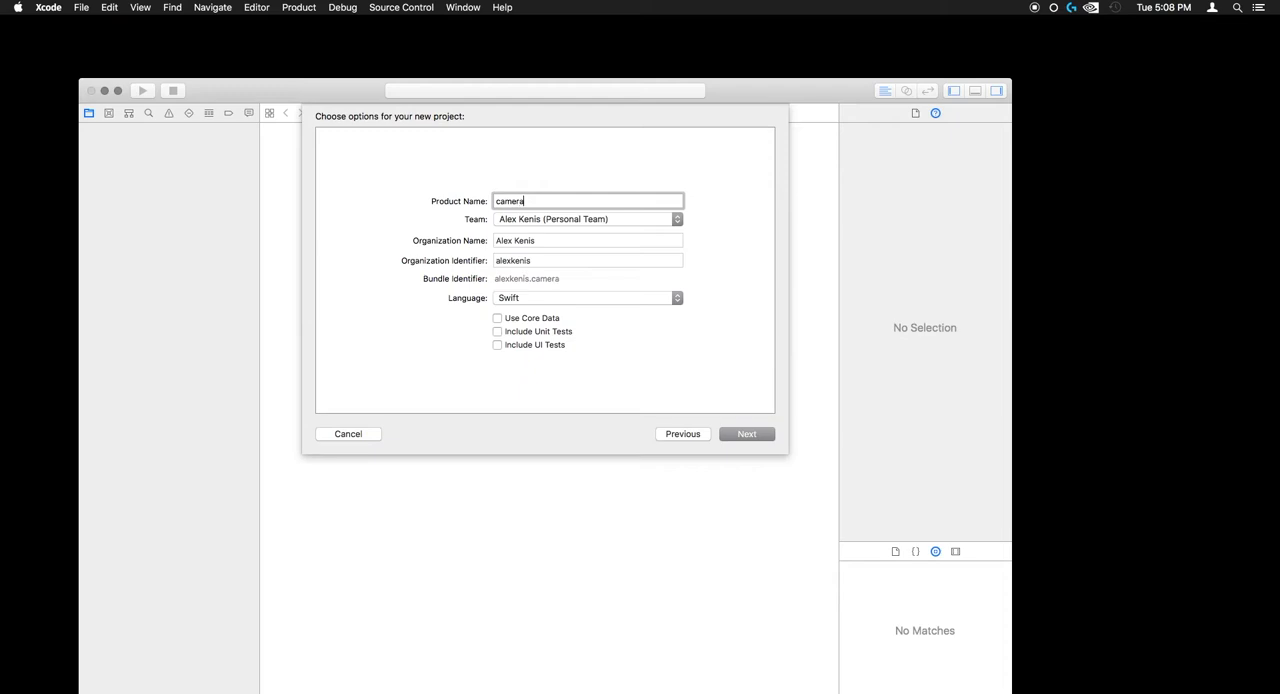
text(Thing)
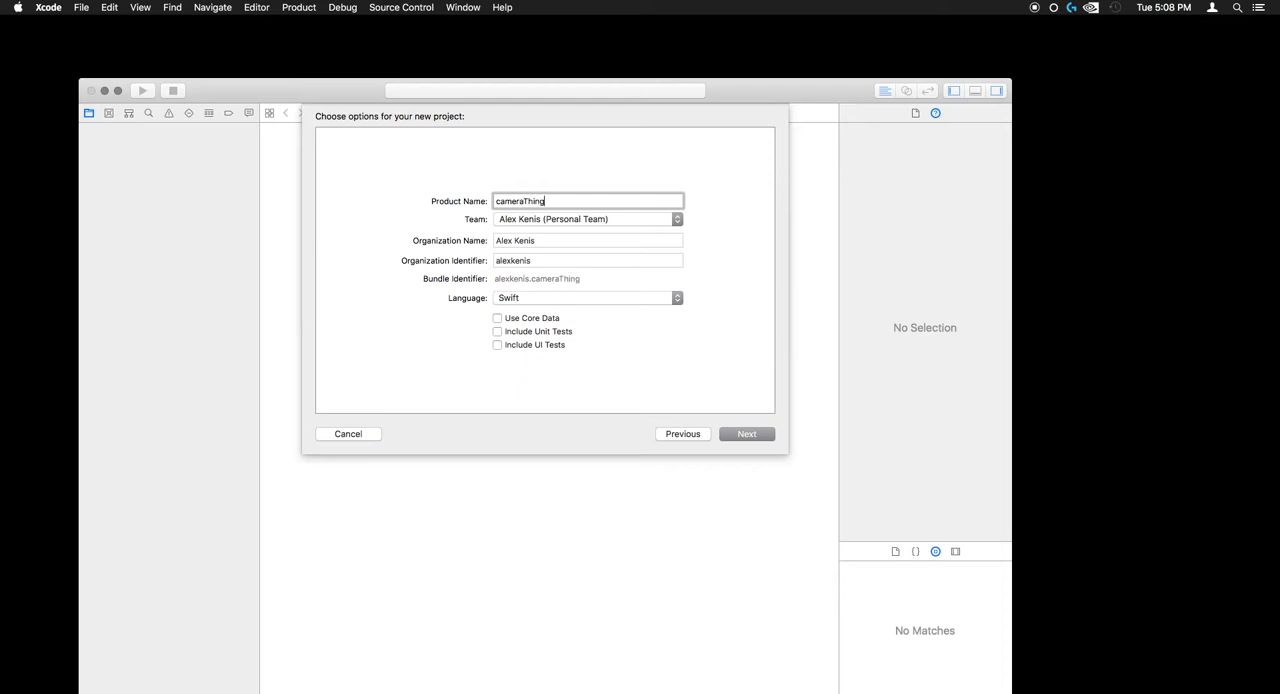
click(746, 432)
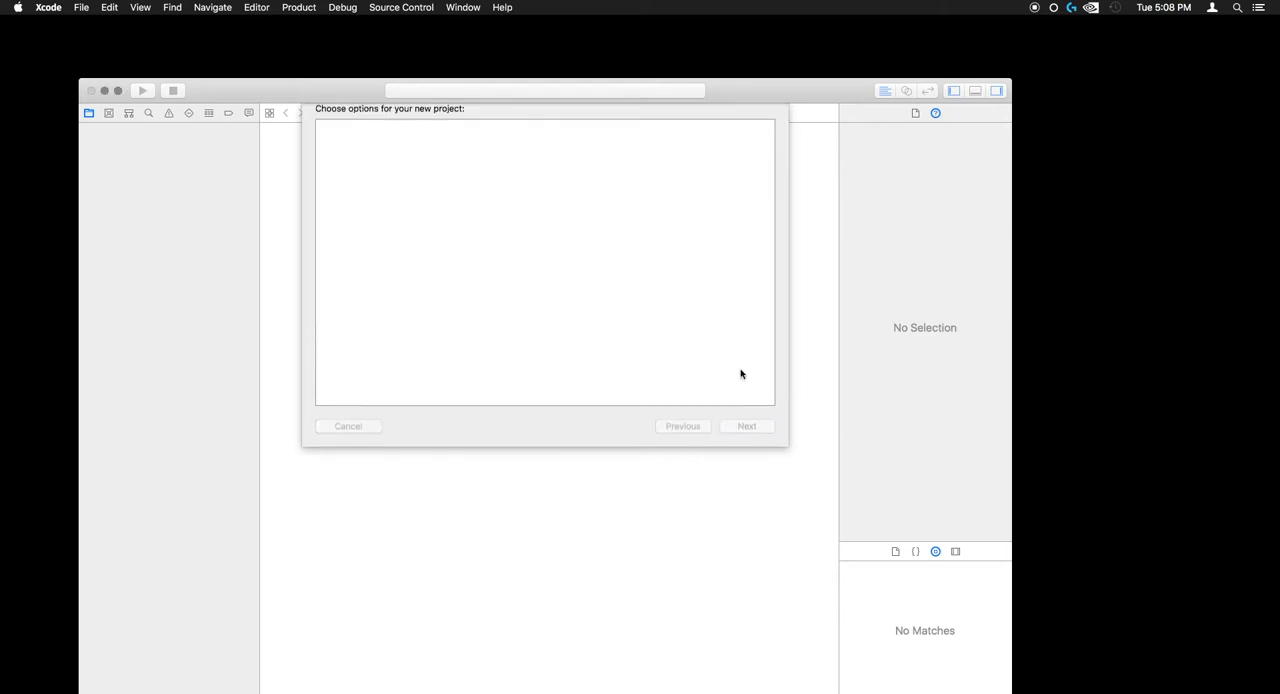
click(746, 426)
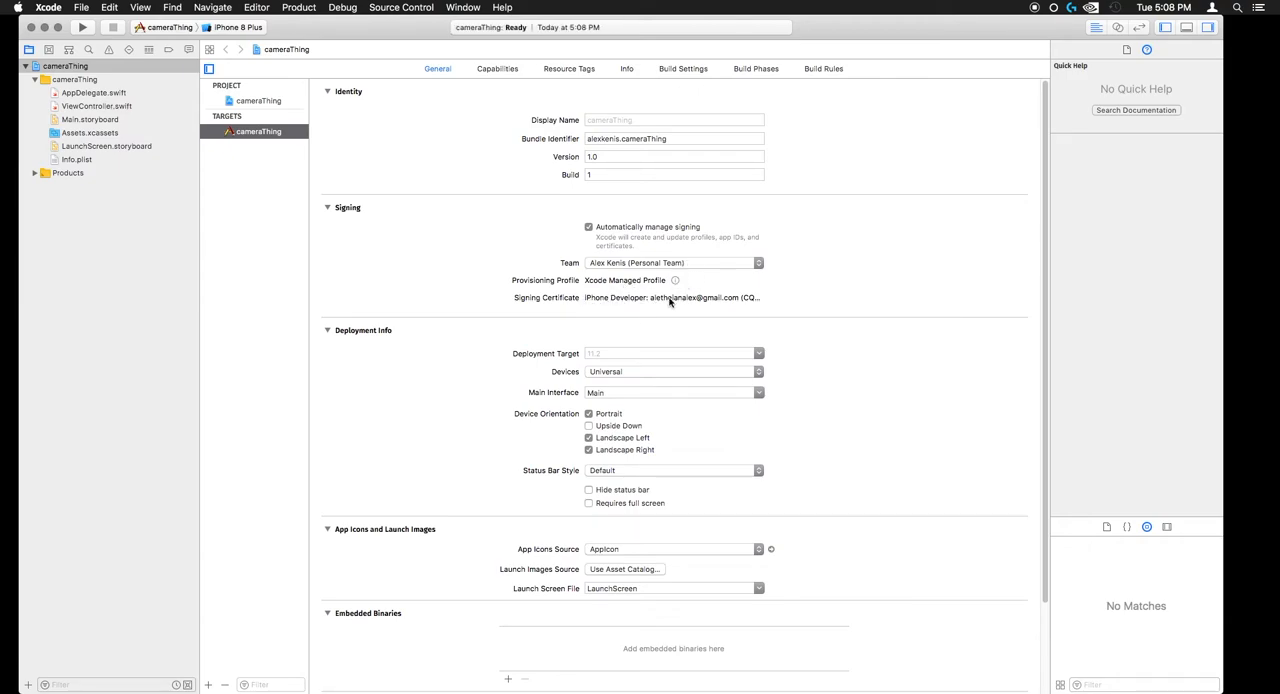
mouse_move(528, 452)
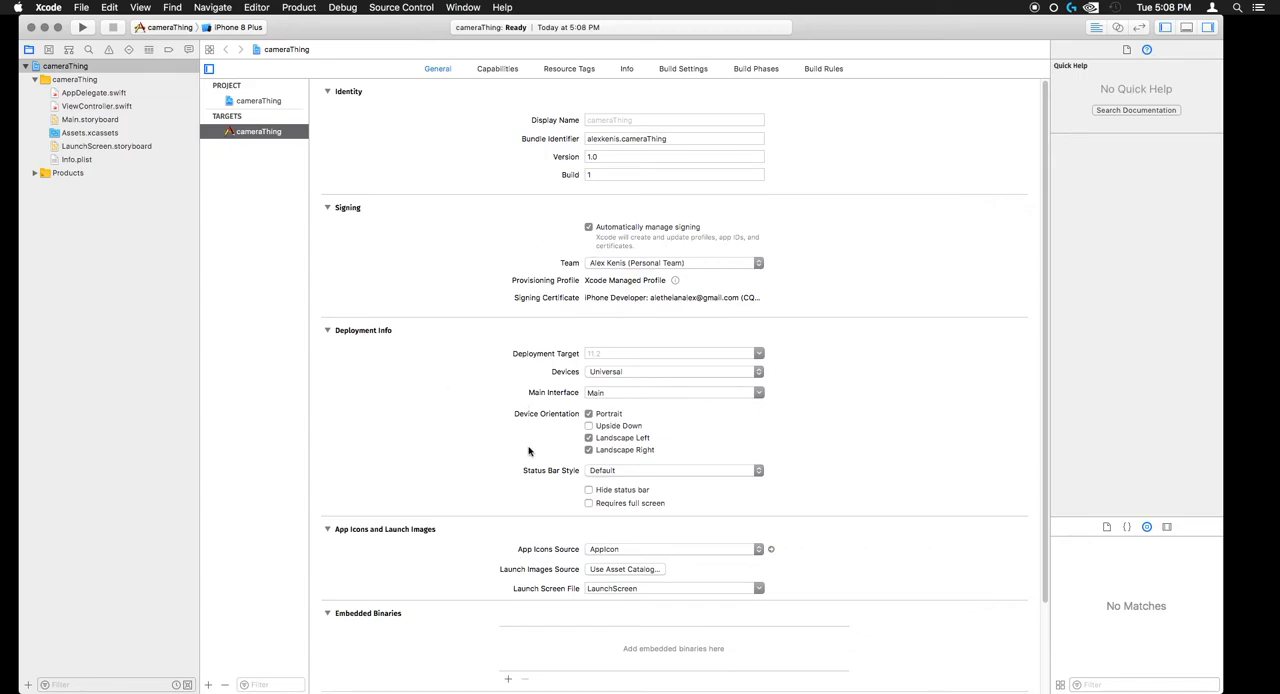
Step: Uncheck Portrait and one Landscape orientation, leaving a single landscape orientation
click(588, 412)
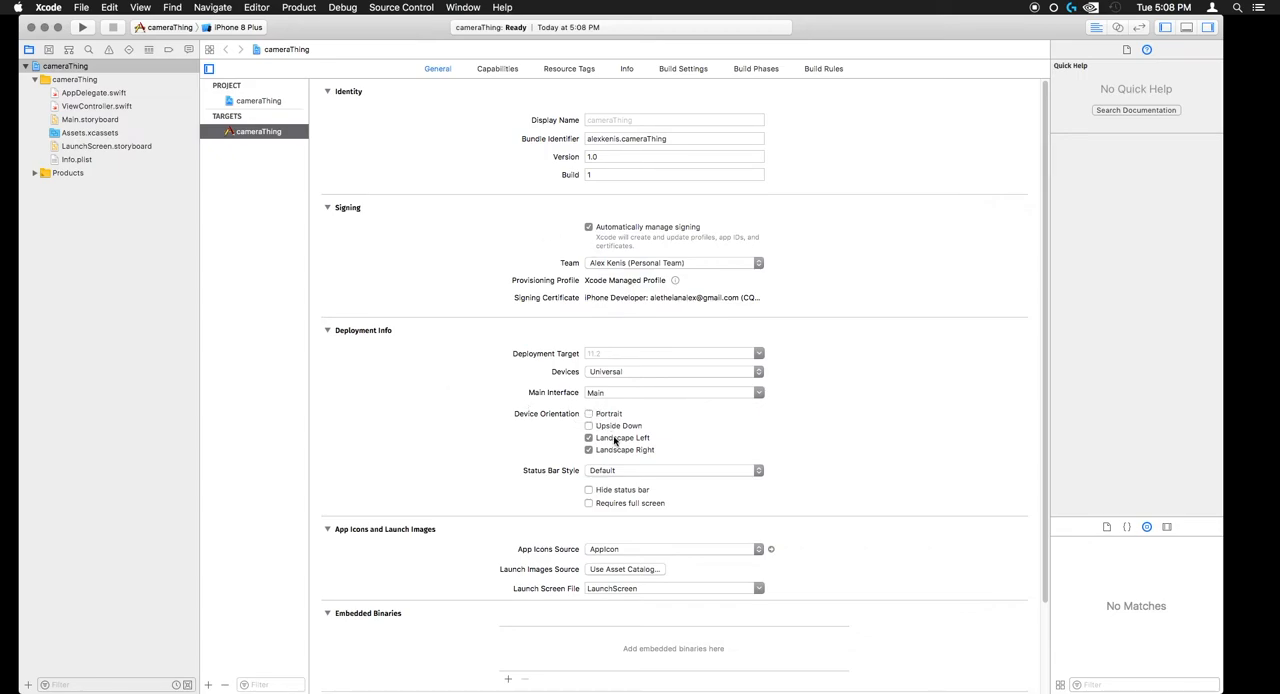
click(588, 448)
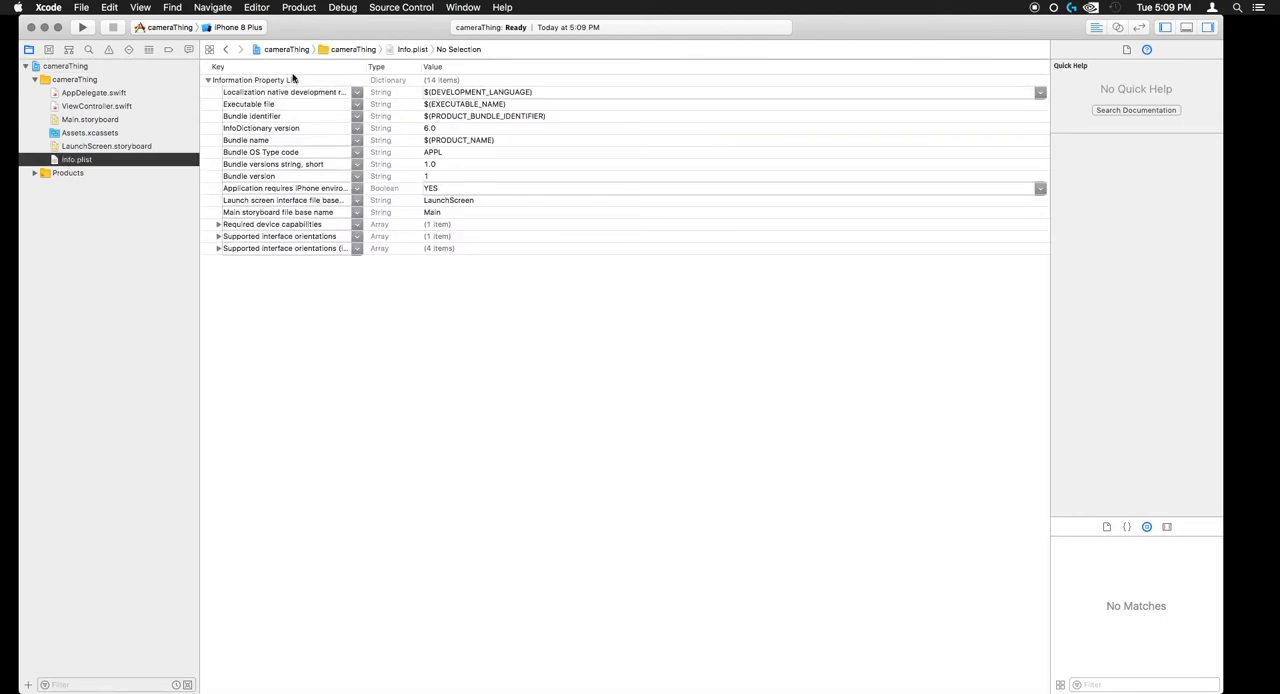
Step: Add a Privacy - Camera Usage Description row with value 'something' to Info.plist
click(280, 92)
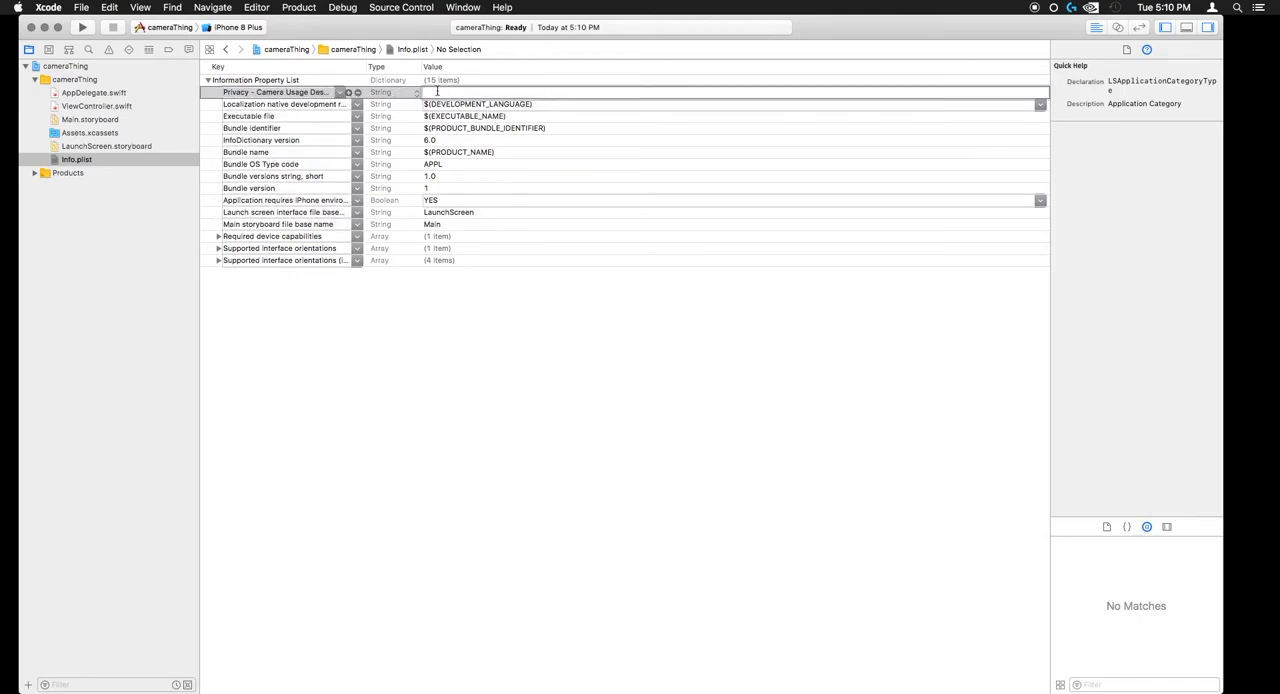
text(something)
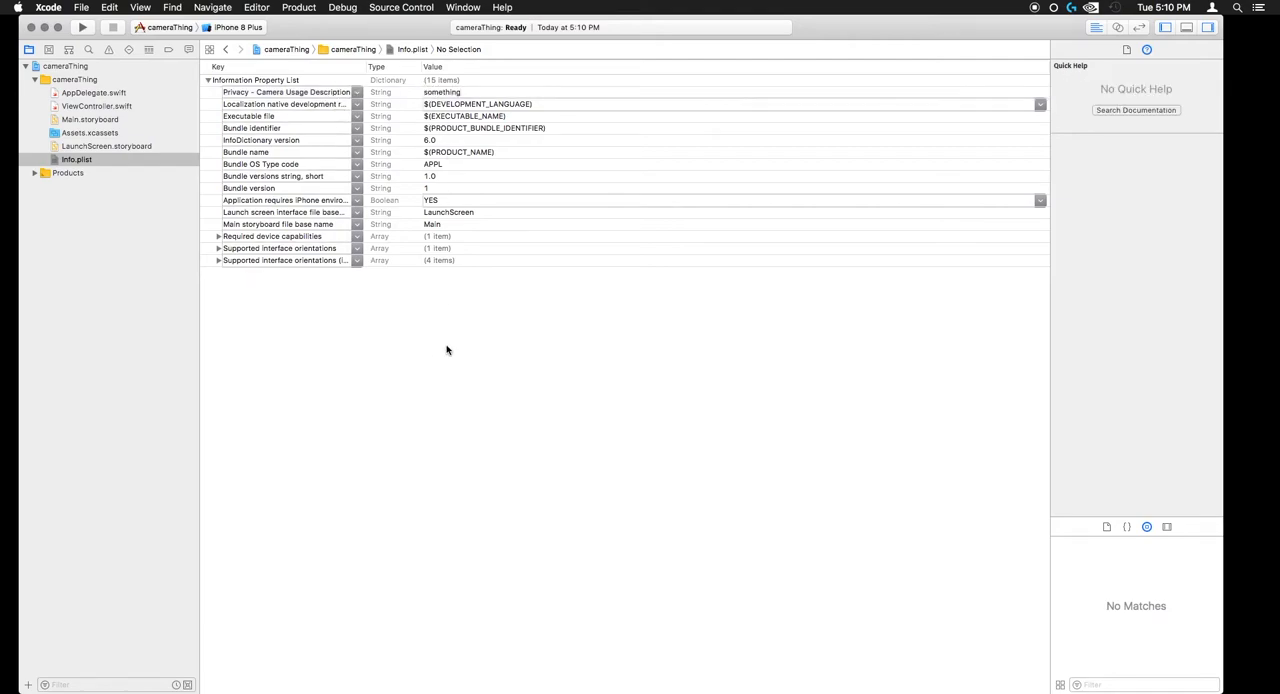
click(96, 106)
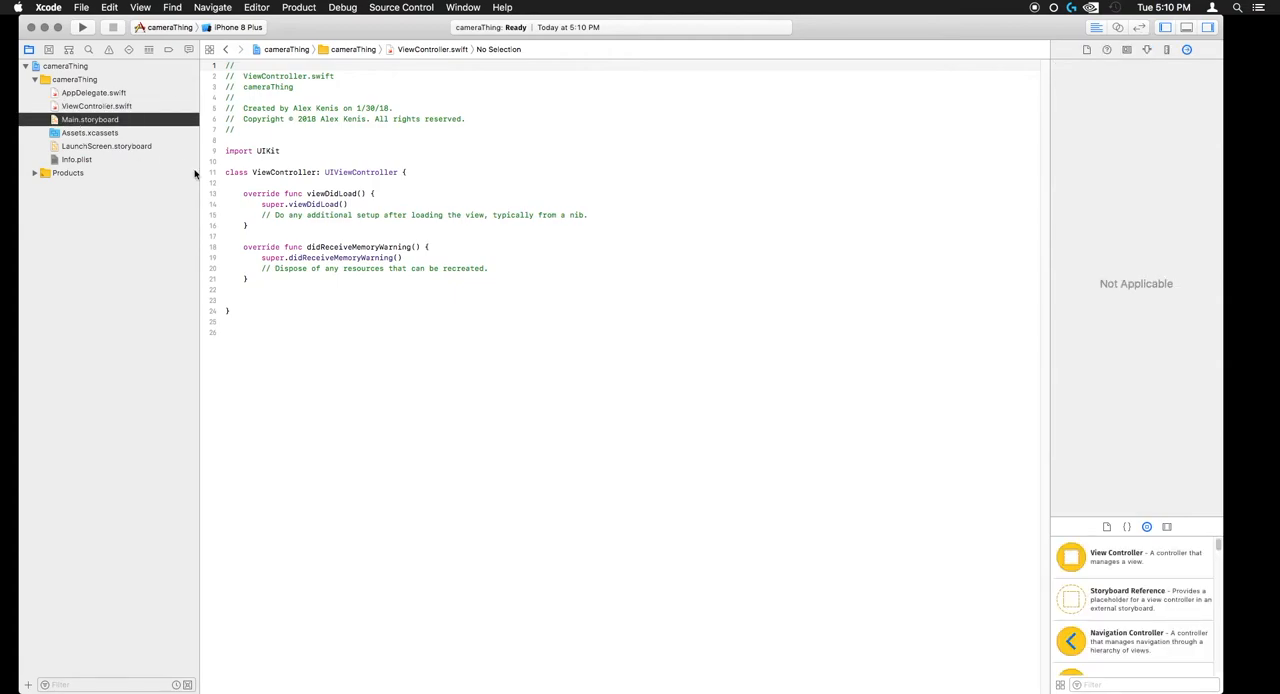
Step: Show Main.storyboard with the View Controller Scene outline expanded
click(88, 120)
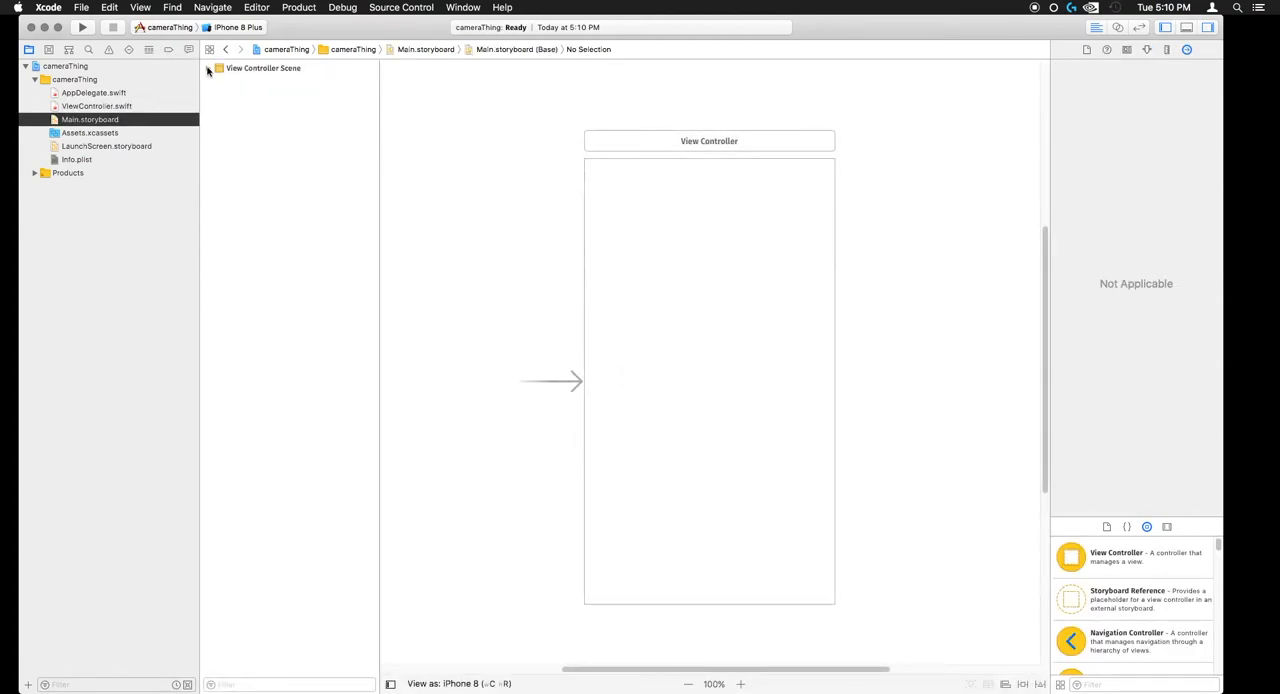
click(208, 68)
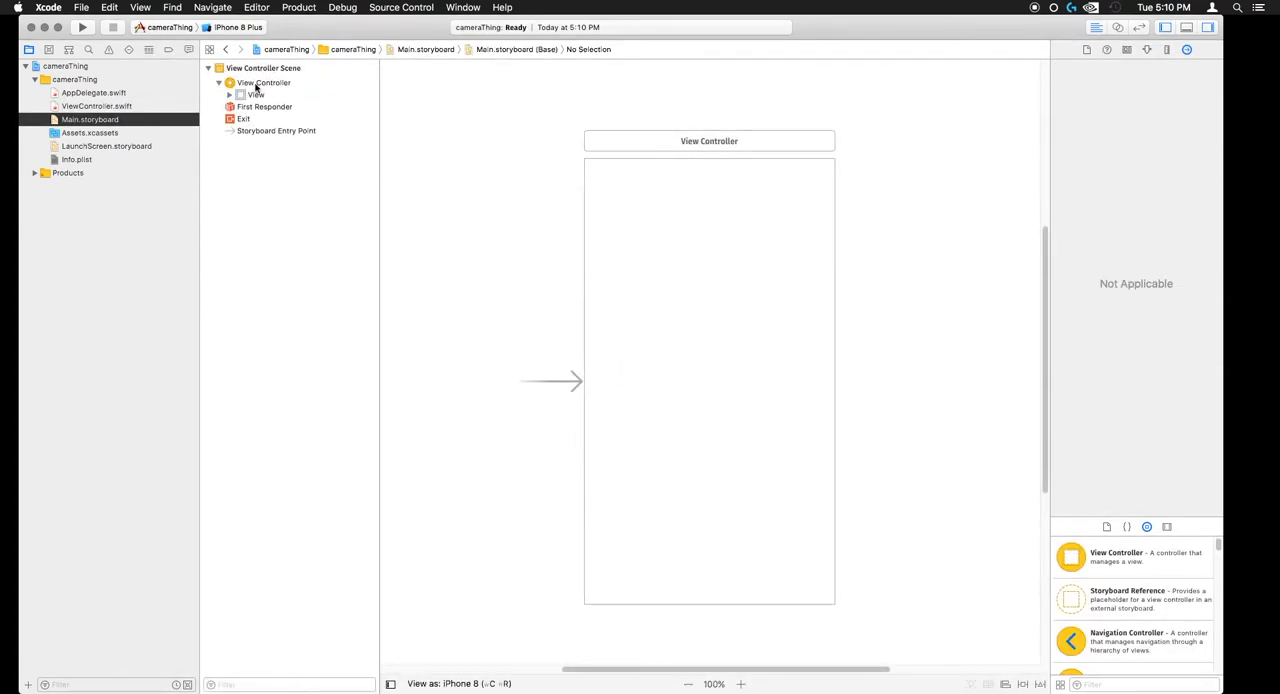
click(256, 94)
text(view)
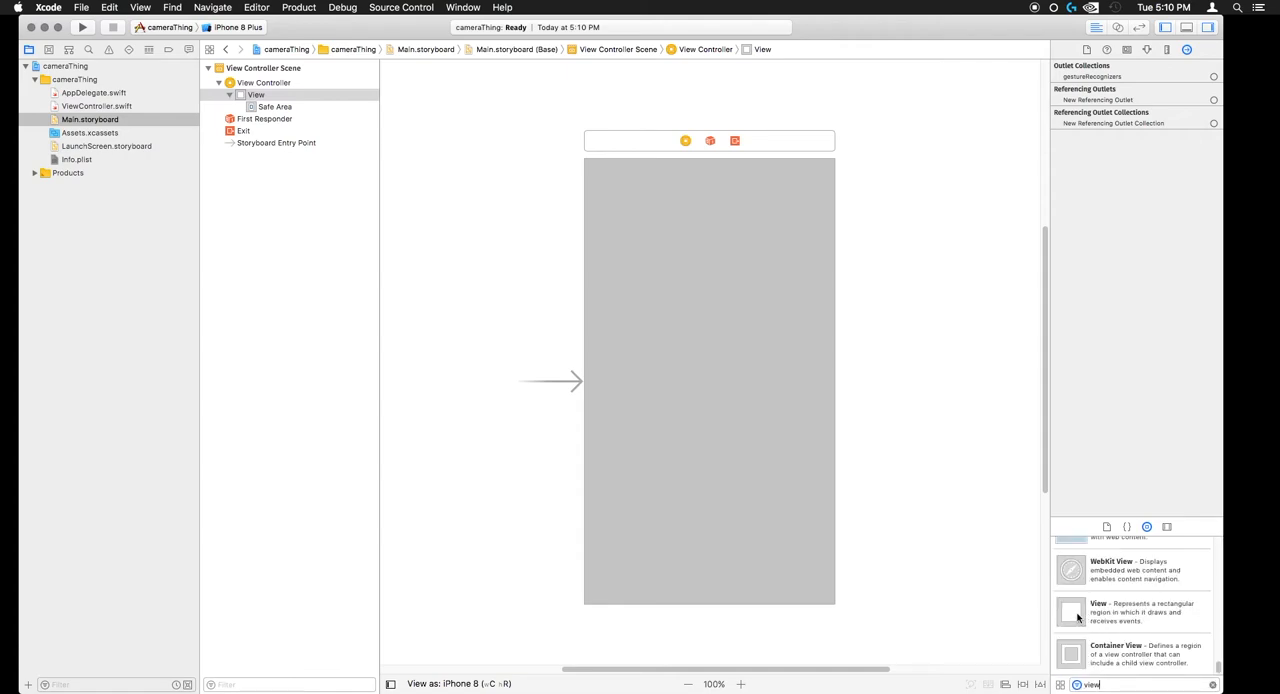
Step: Drag a plain View into the view controller and size it to fill the screen
drag(1070, 612, 708, 380)
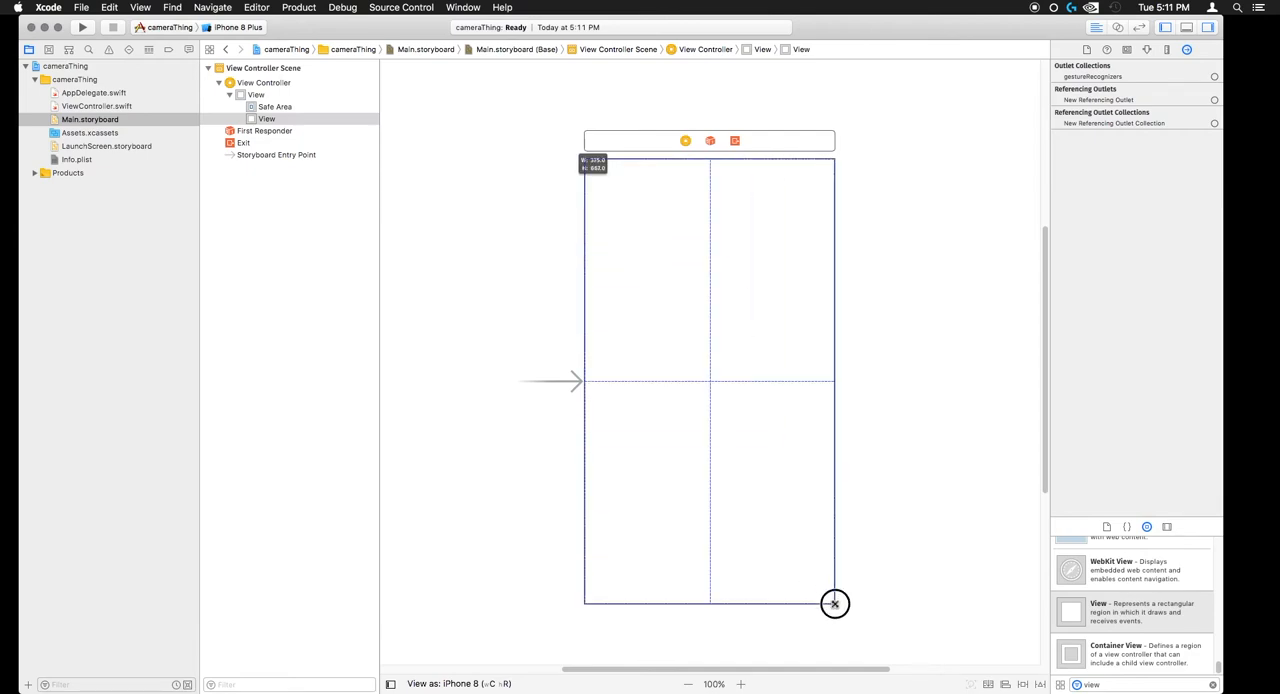
click(96, 106)
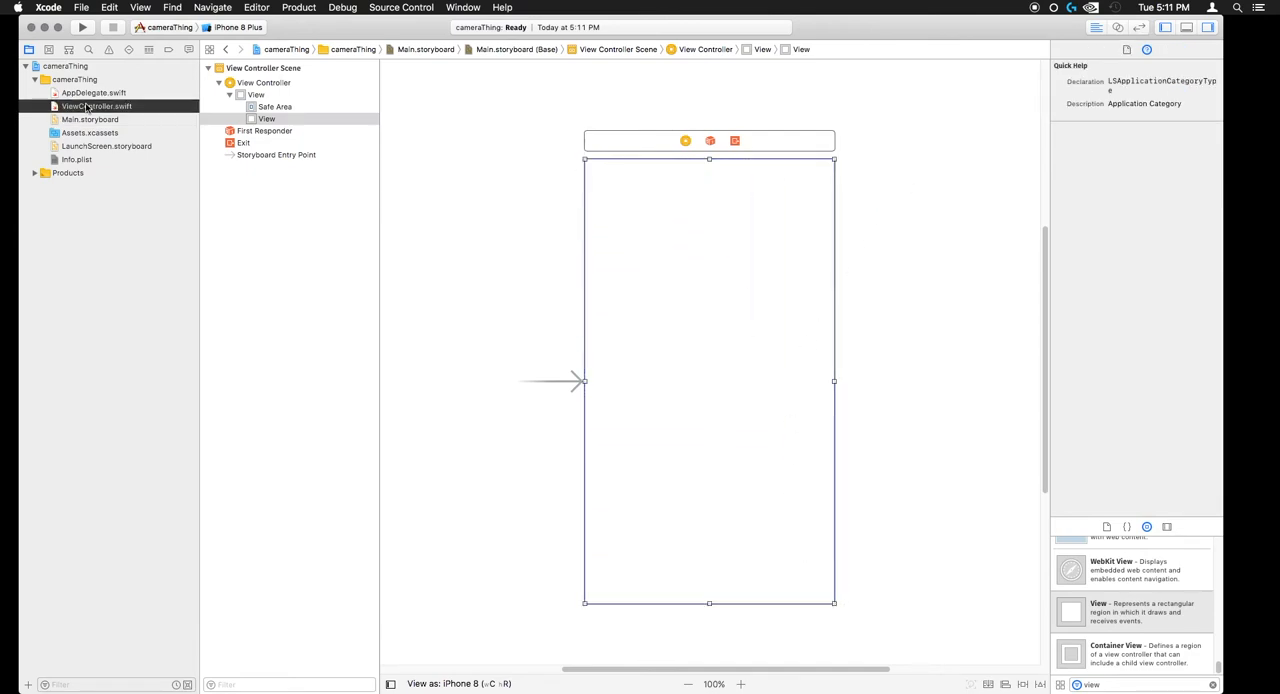
click(96, 106)
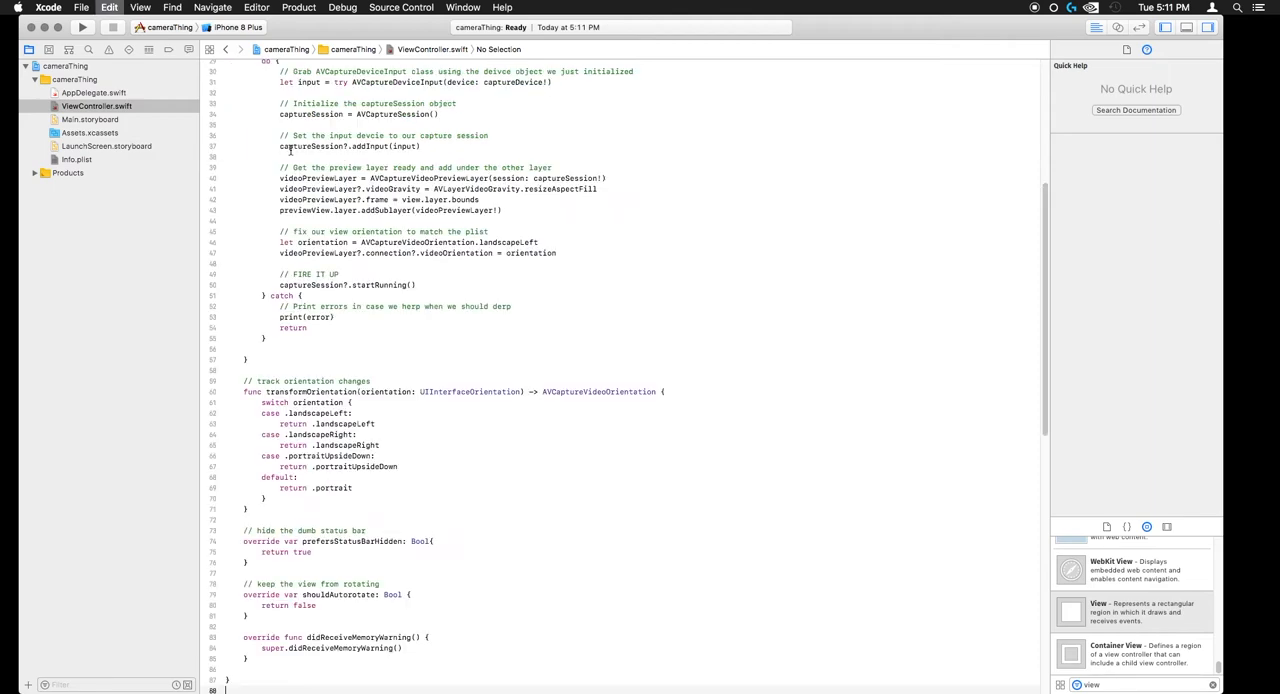
scroll(up, 3)
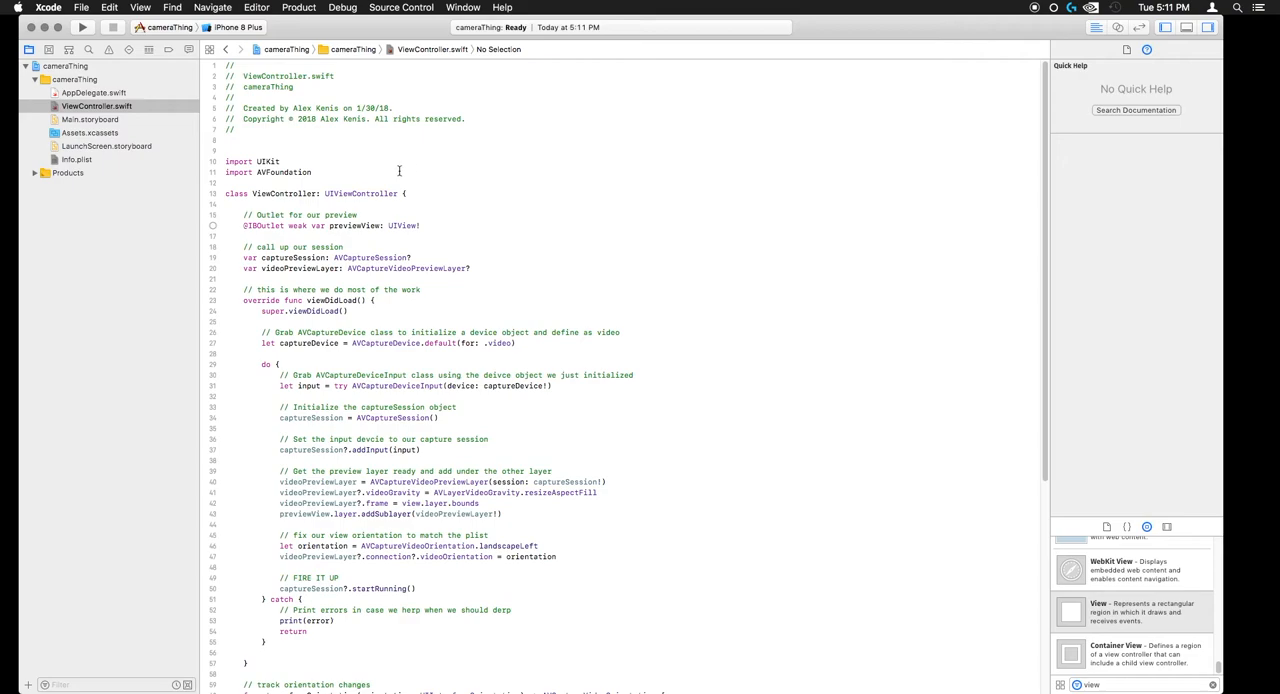
double_click(268, 160)
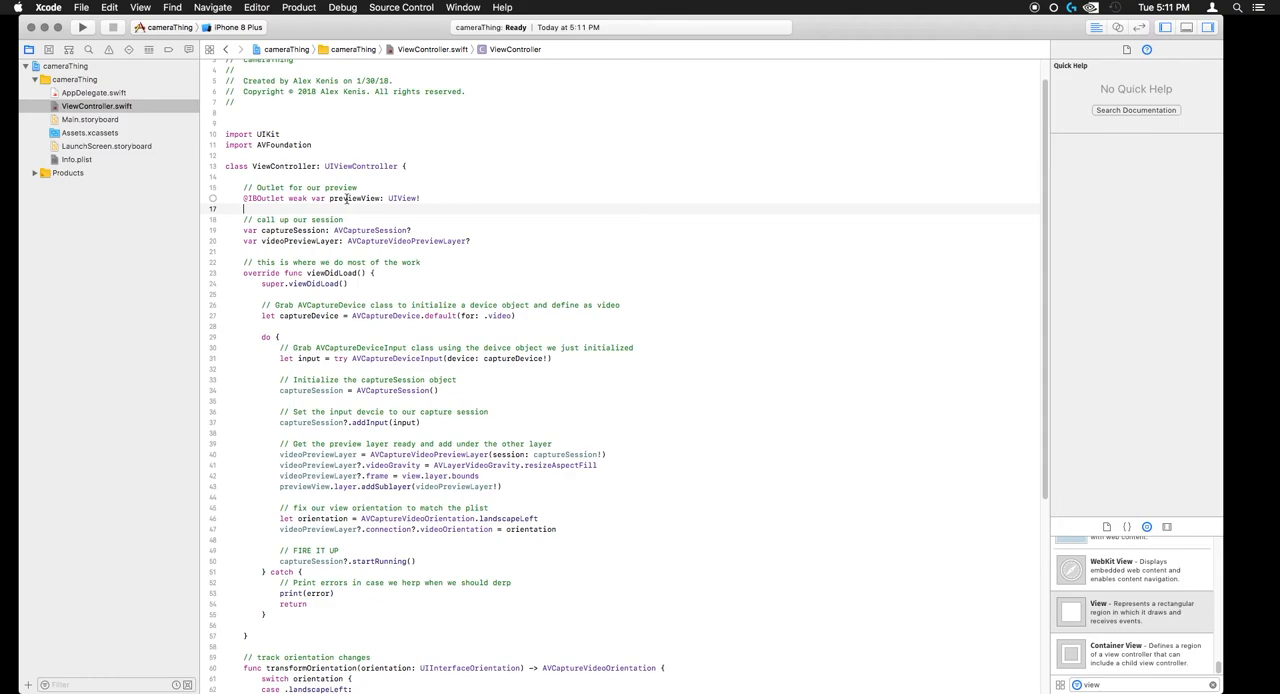
scroll(up, 3)
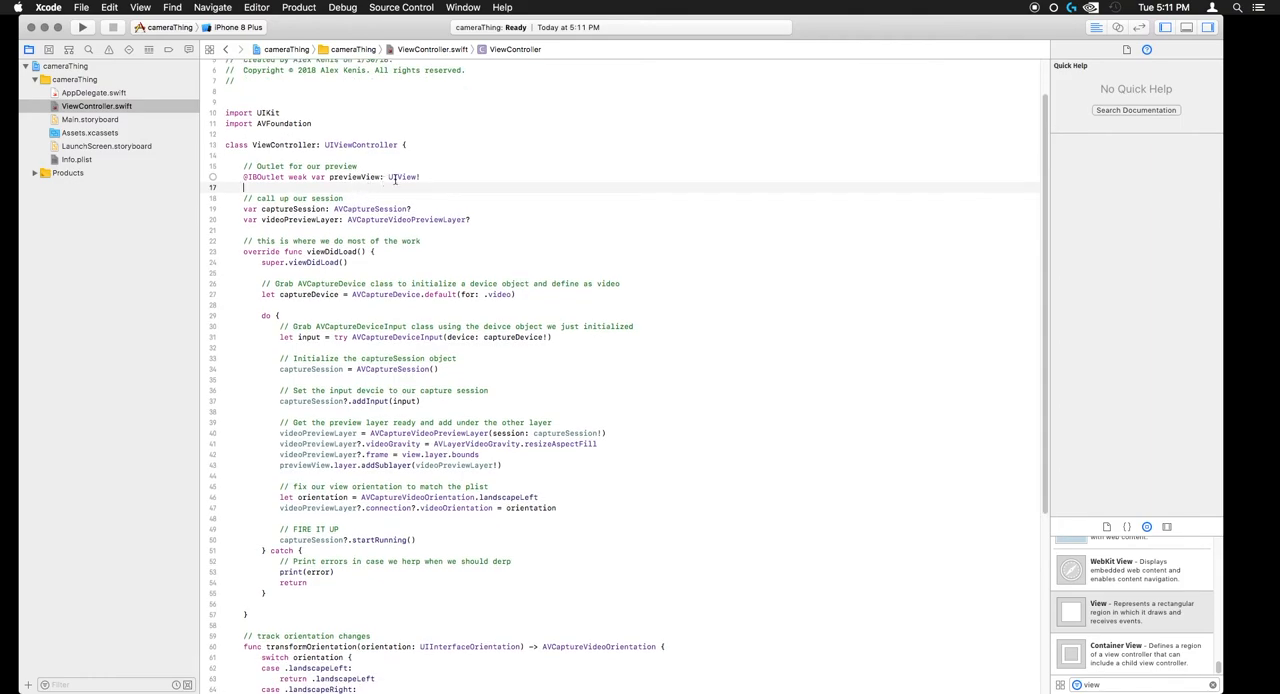
scroll(up, 3)
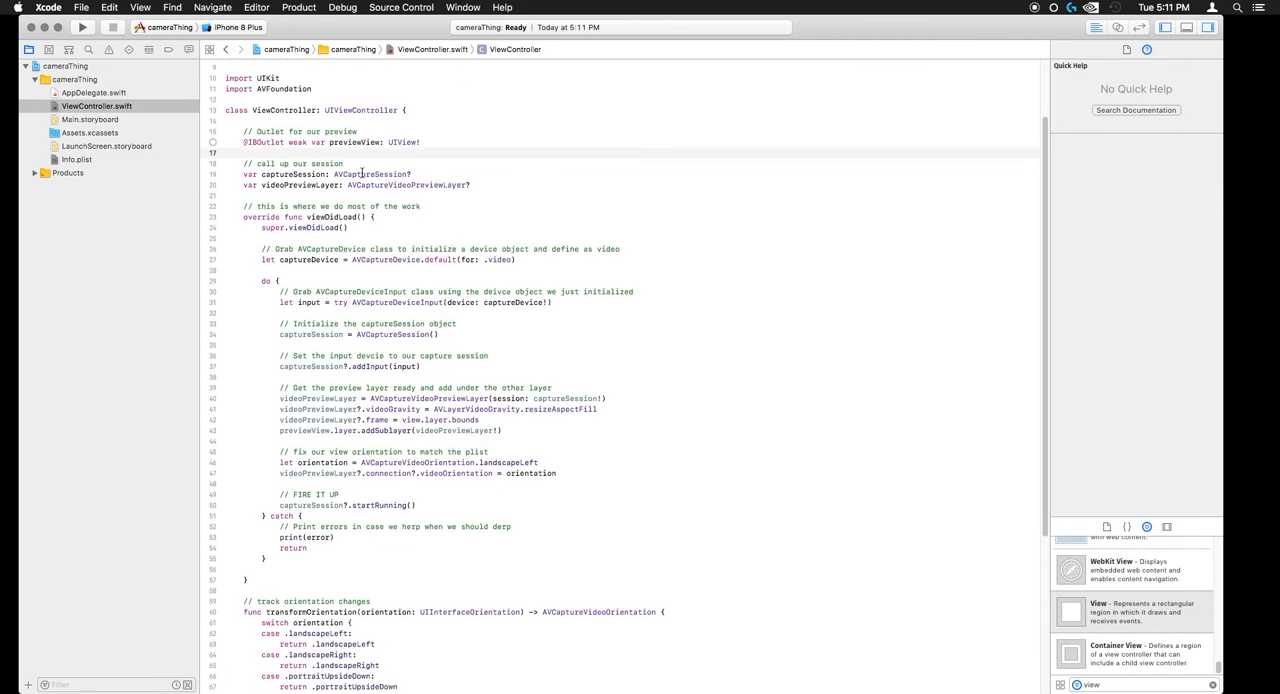
scroll(down, 3)
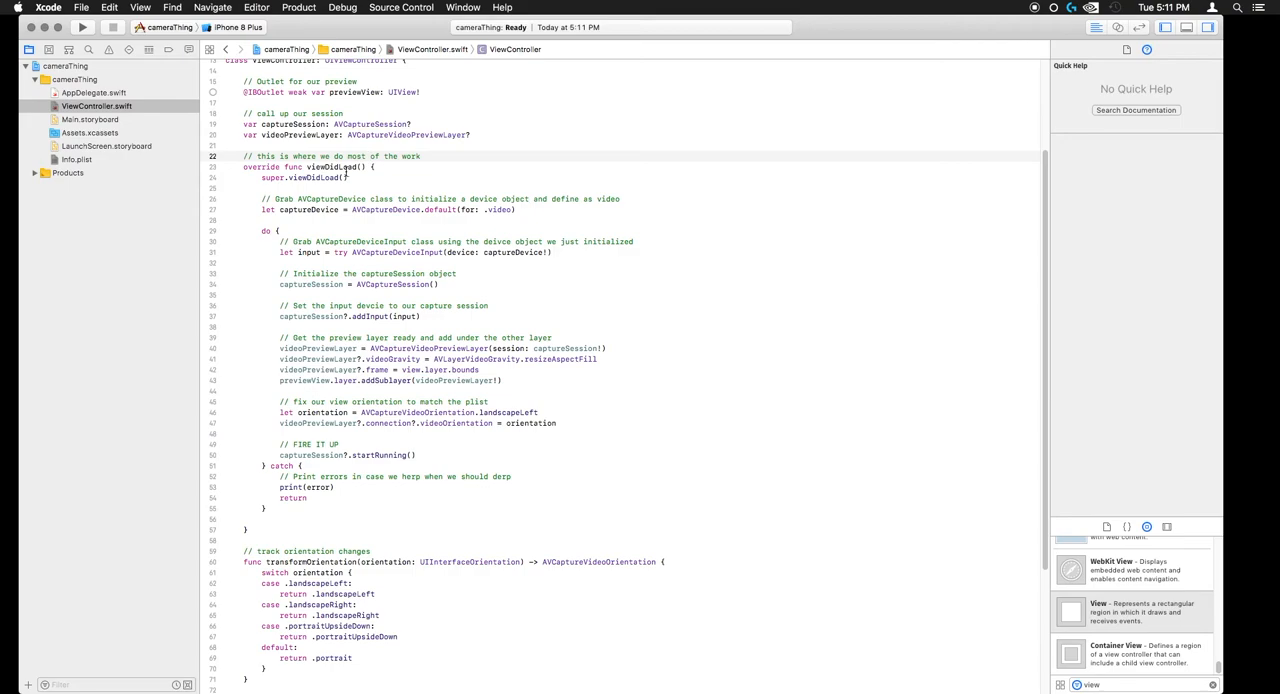
scroll(down, 3)
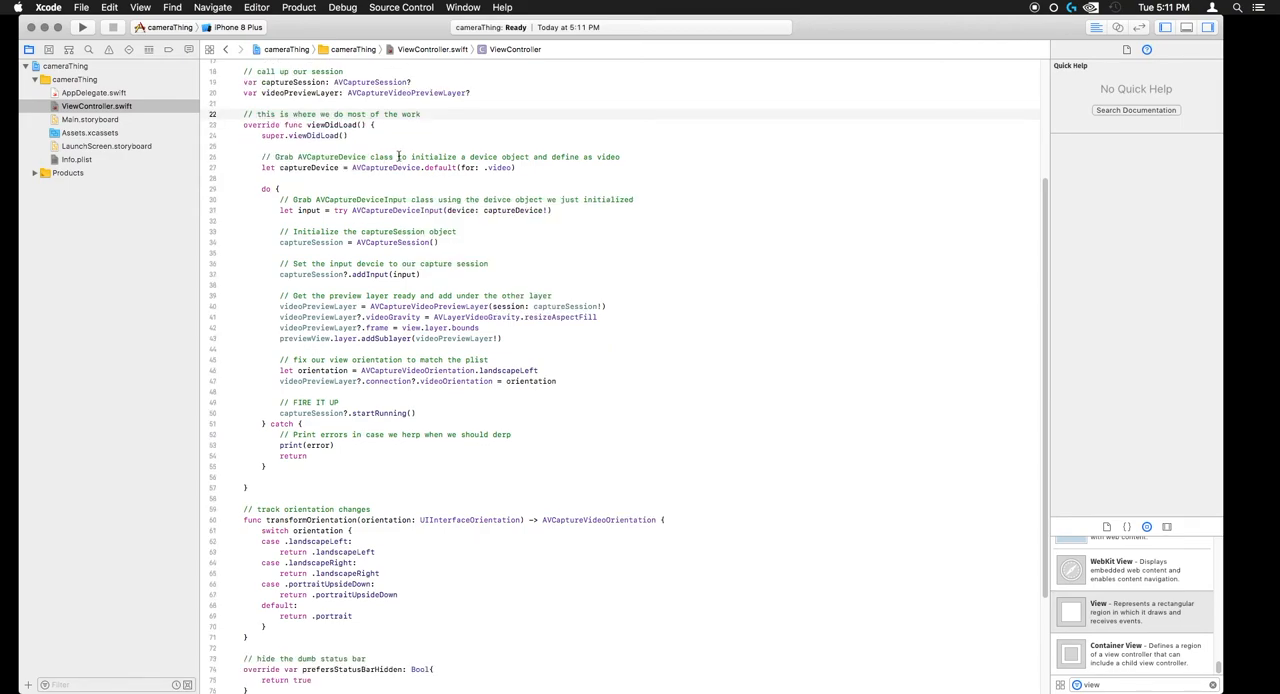
scroll(down, 3)
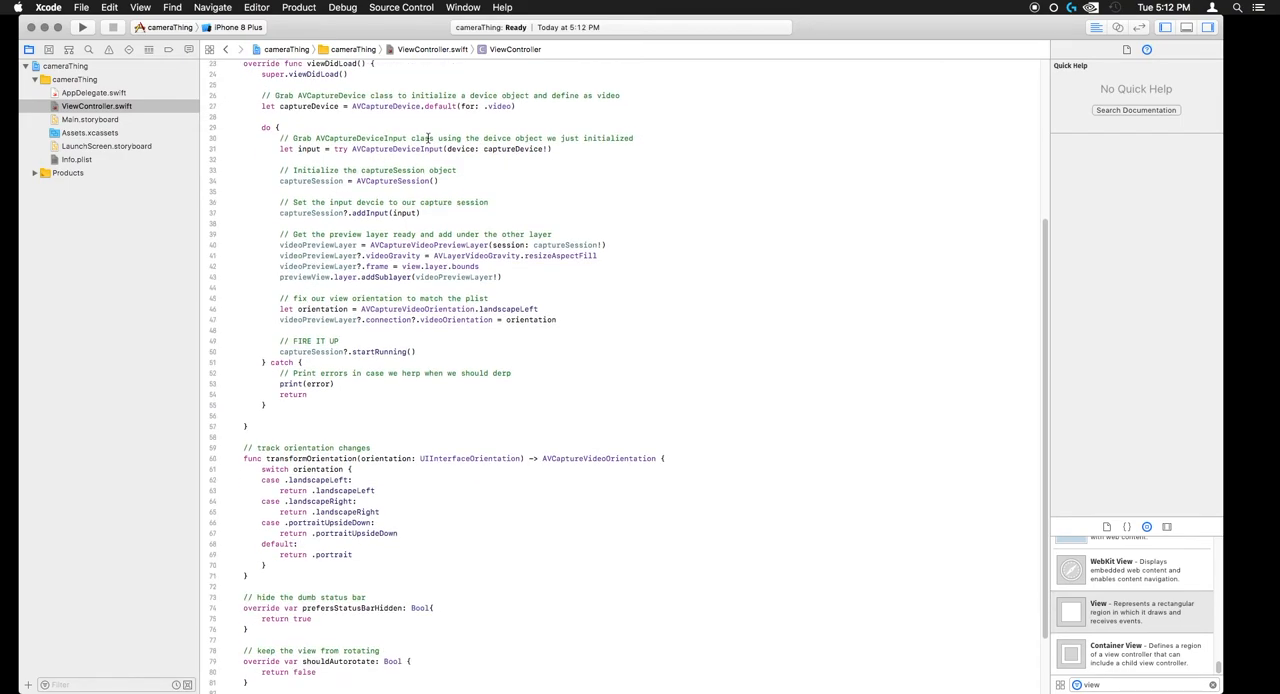
scroll(down, 3)
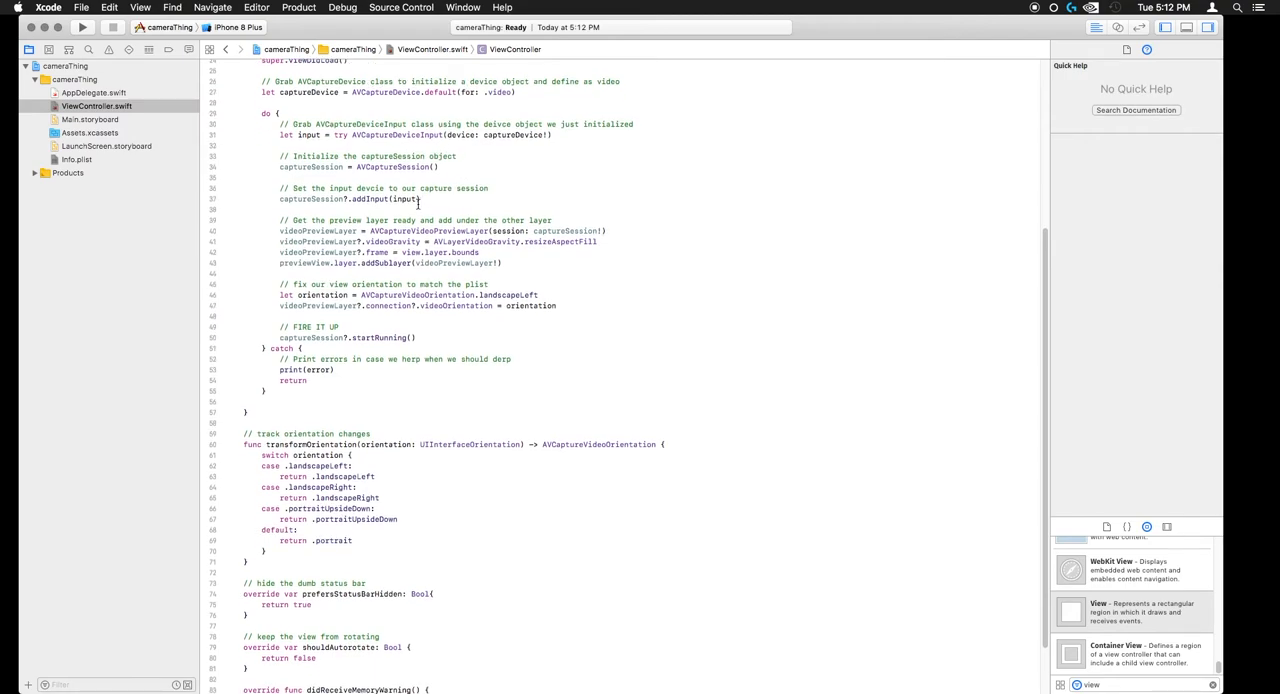
scroll(down, 3)
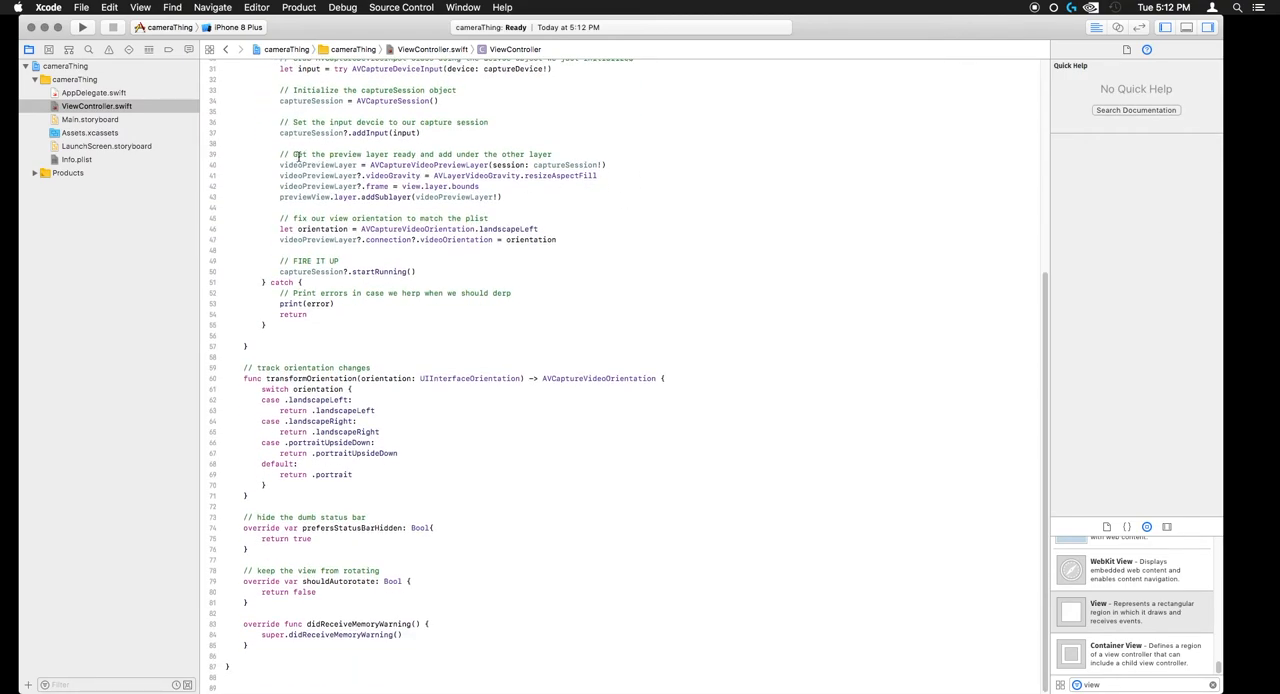
click(504, 196)
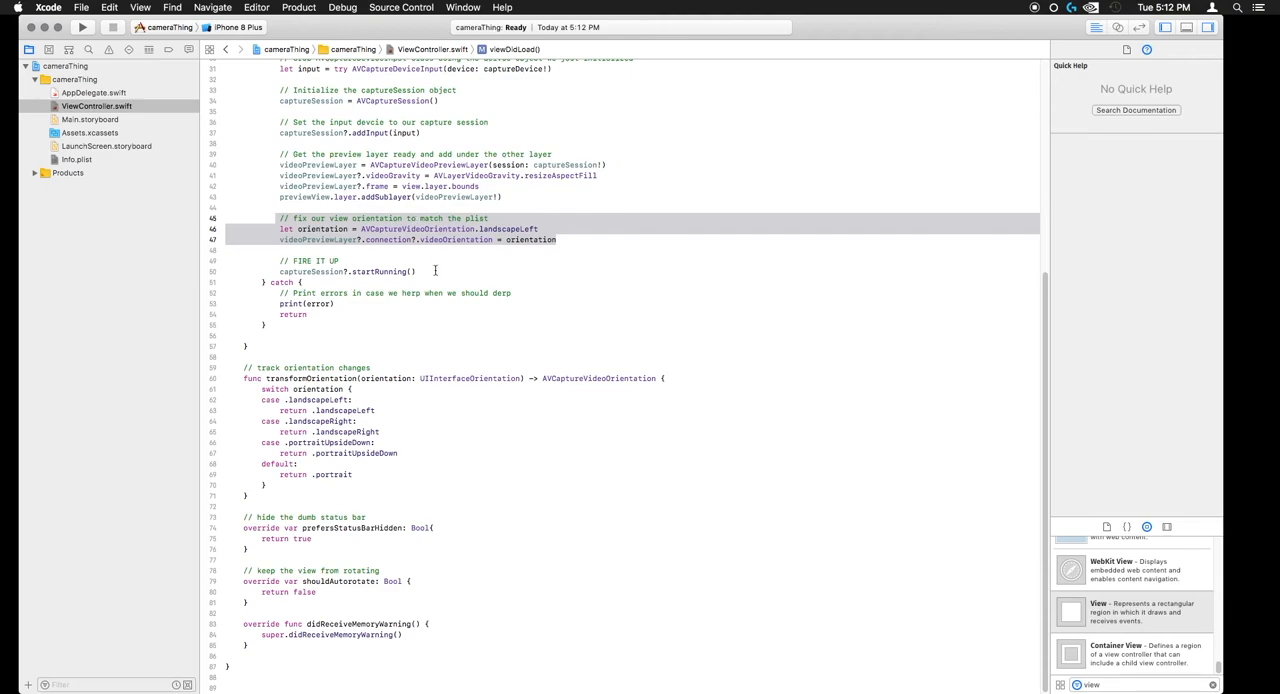
Step: Review the orientation and shouldAutorotate code, then select Main.storyboard in the navigator
click(420, 272)
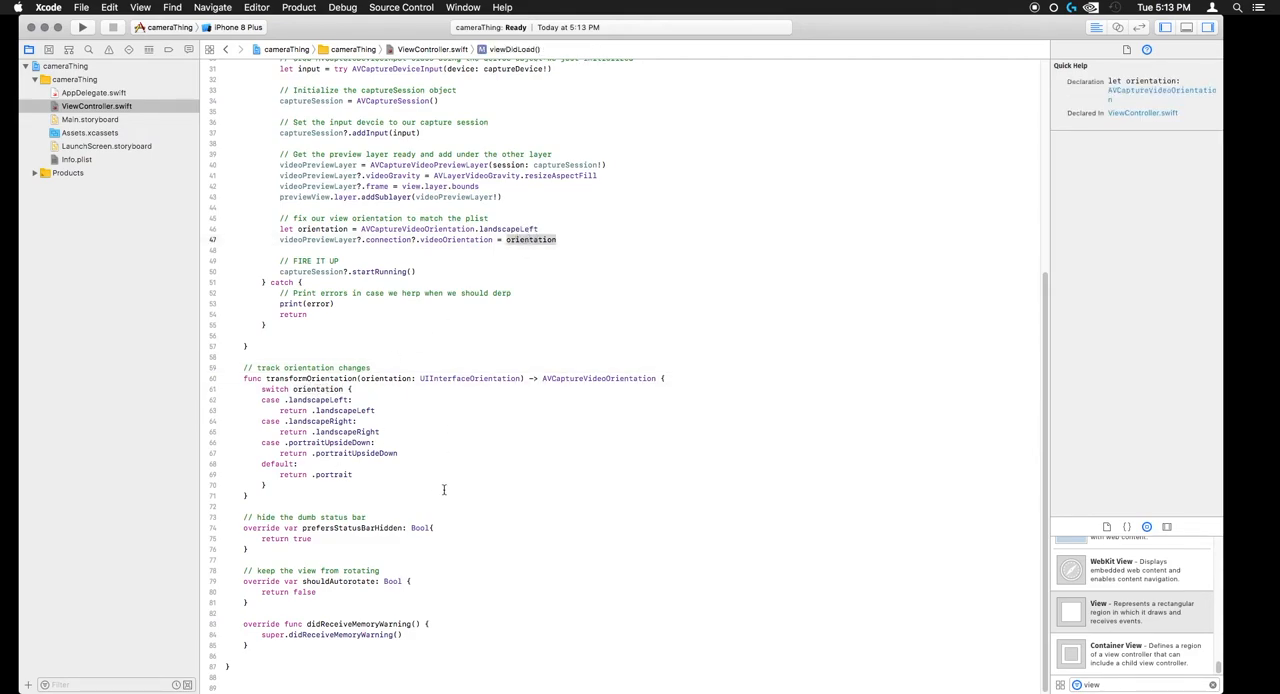
click(372, 520)
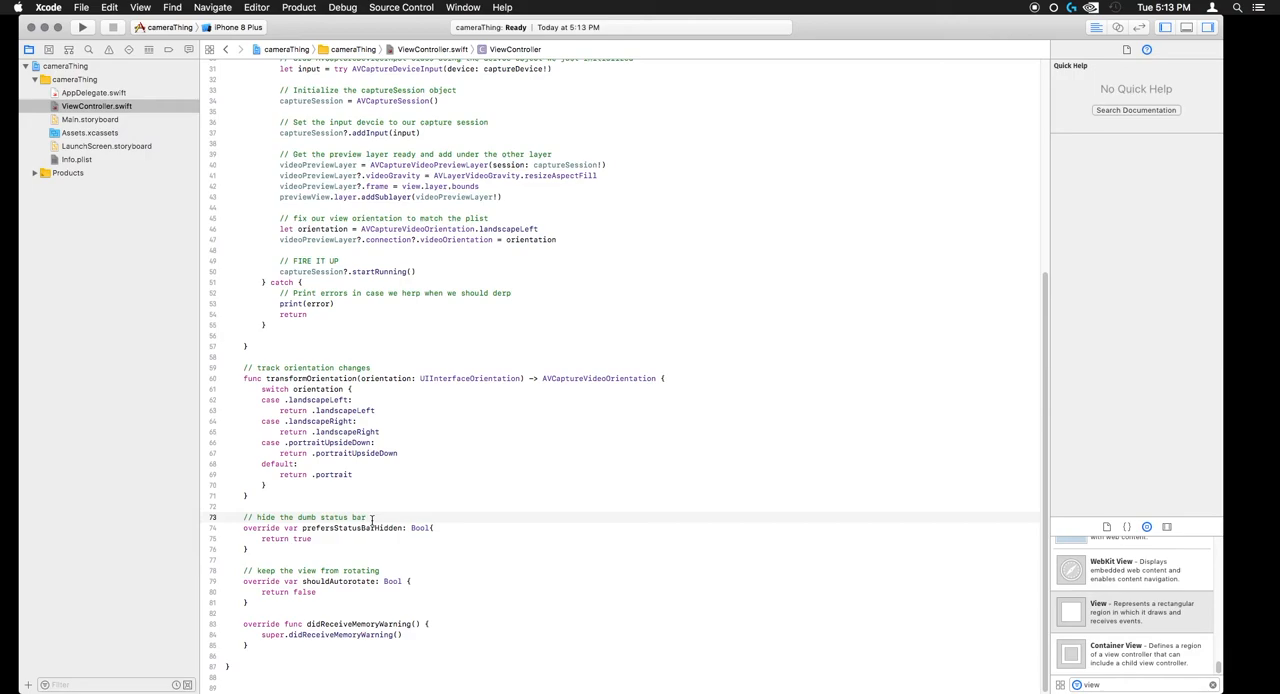
click(344, 592)
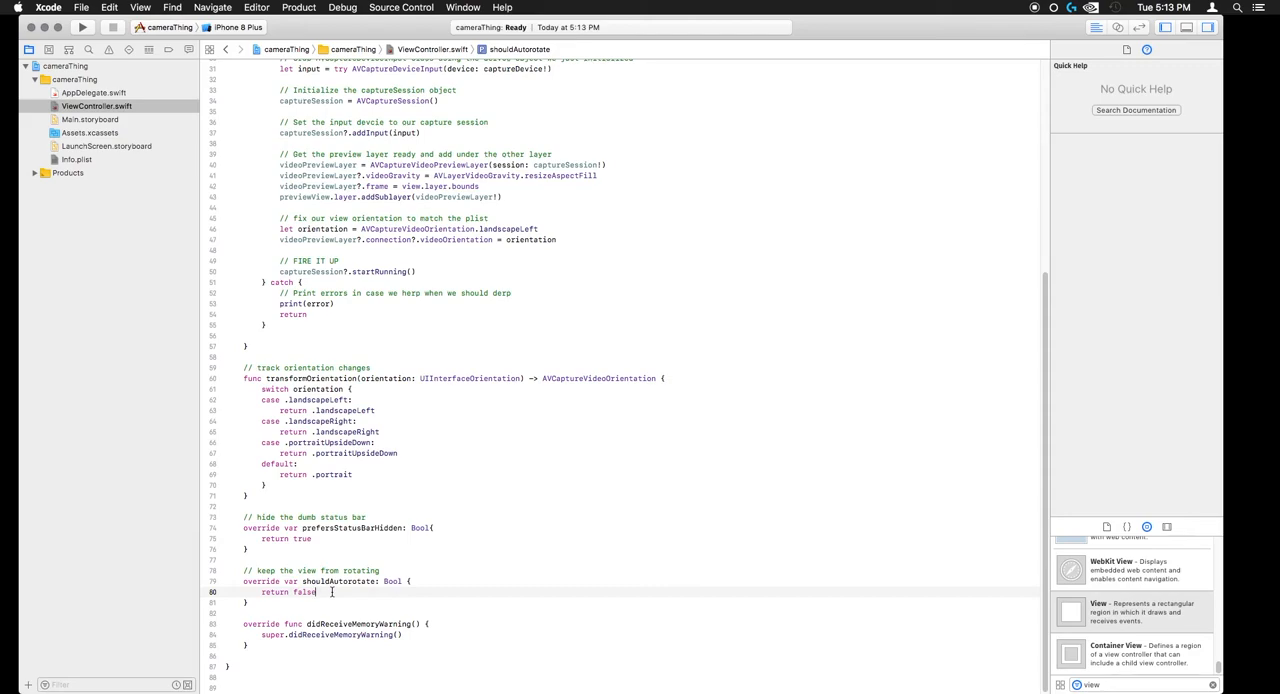
click(90, 120)
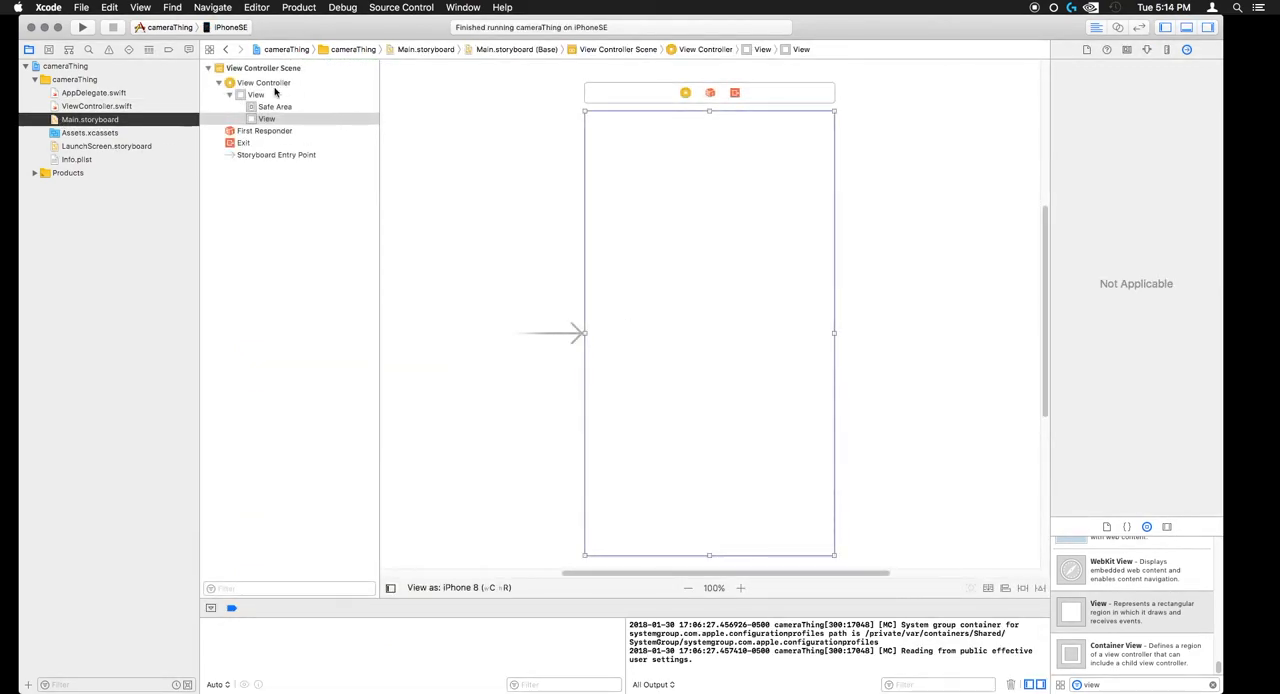
Step: Check Preview View's previewView outlet connection, return to ViewController.swift and list run destinations
click(264, 84)
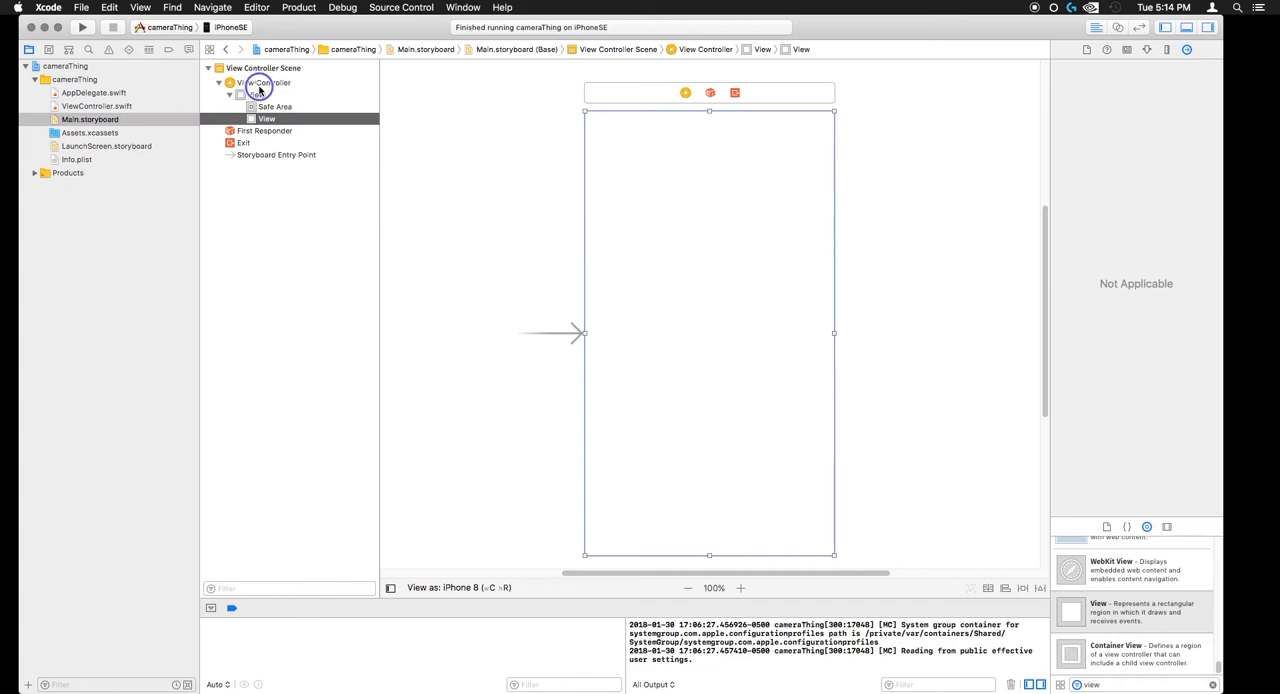
mouse_move(258, 90)
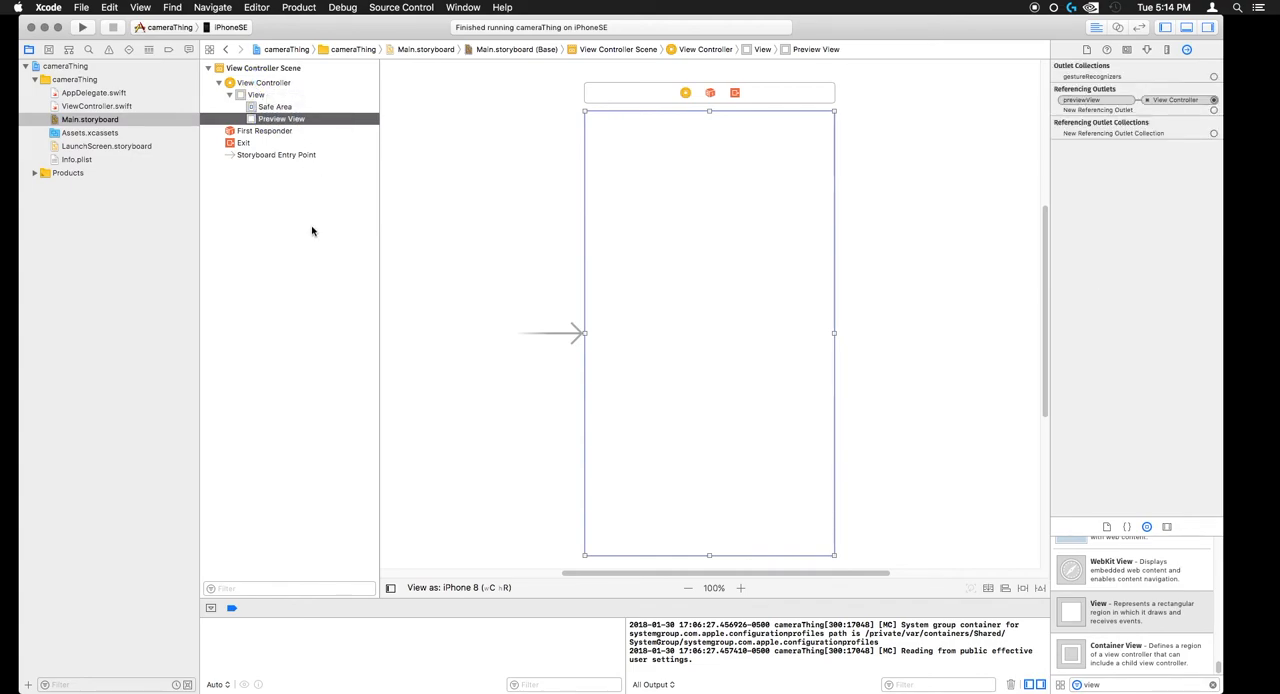
click(96, 106)
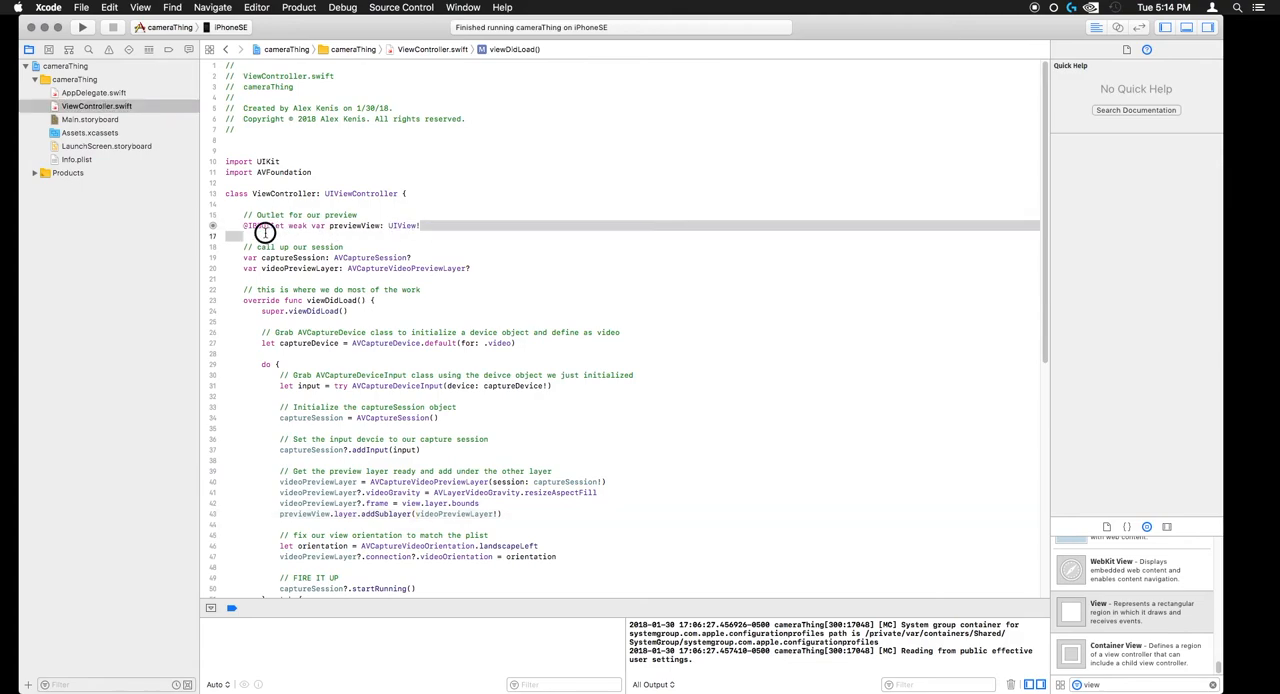
click(230, 28)
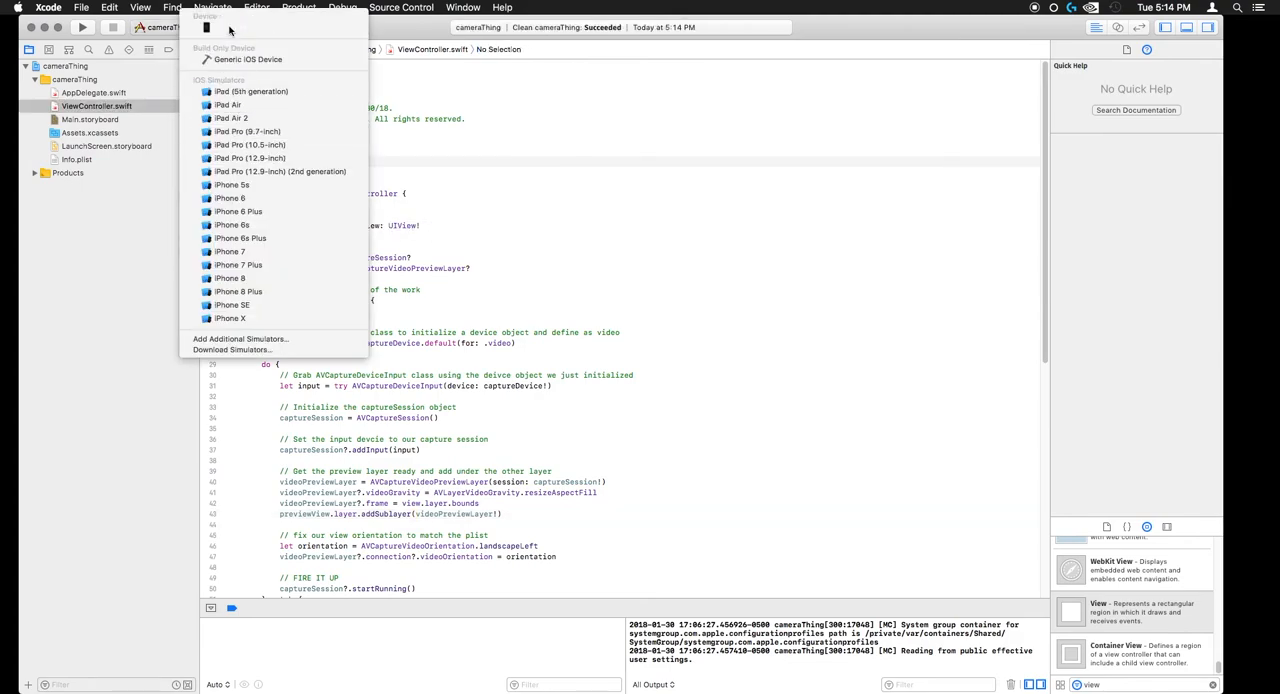
Step: Run cameraThing on the iPhone SE destination, then stop it when finished
click(232, 304)
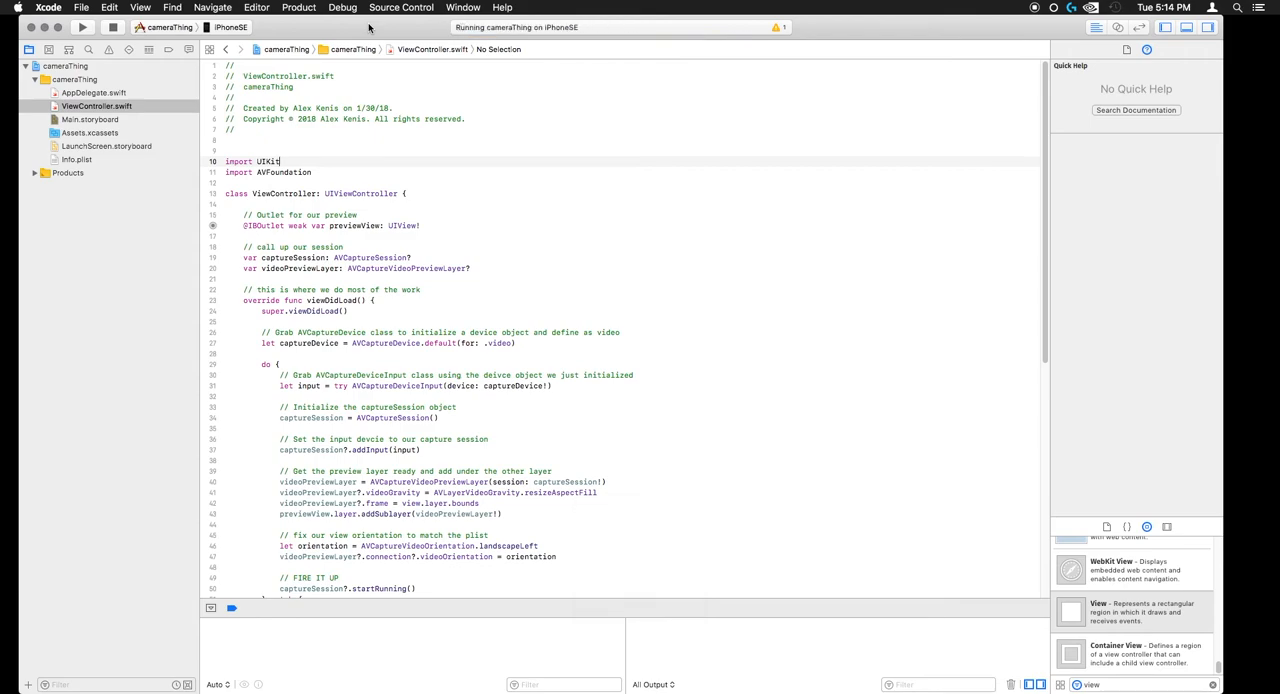
click(80, 28)
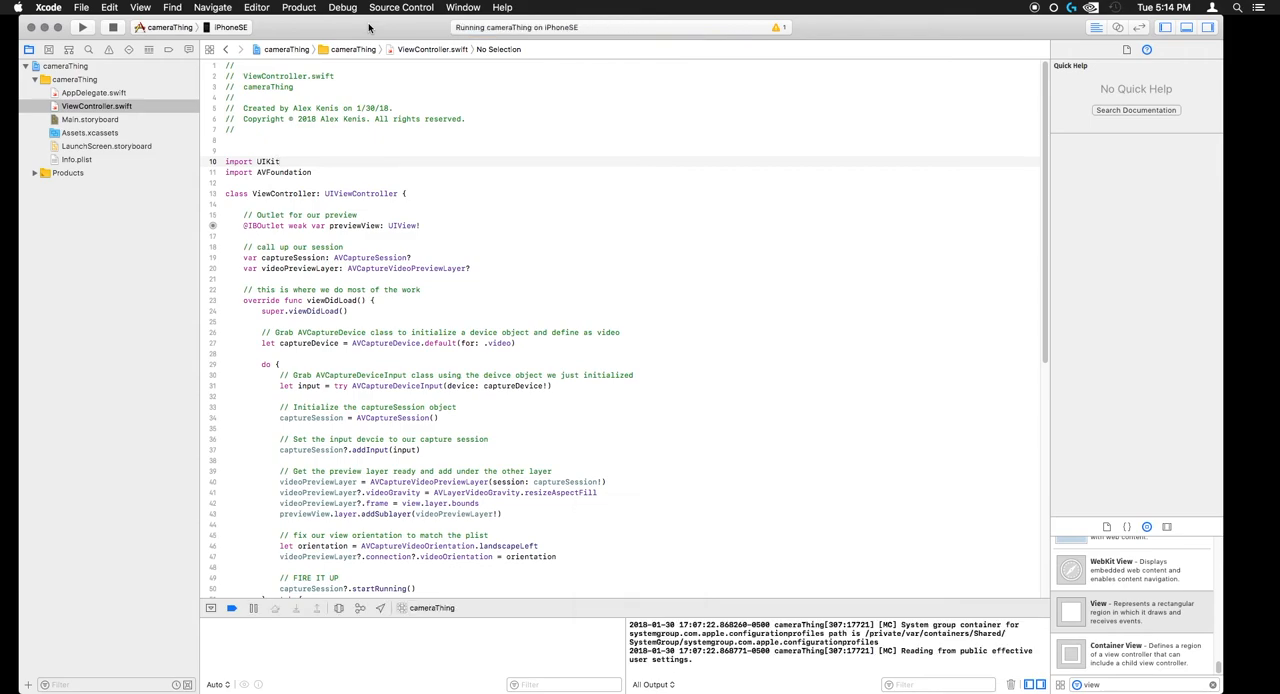
click(280, 160)
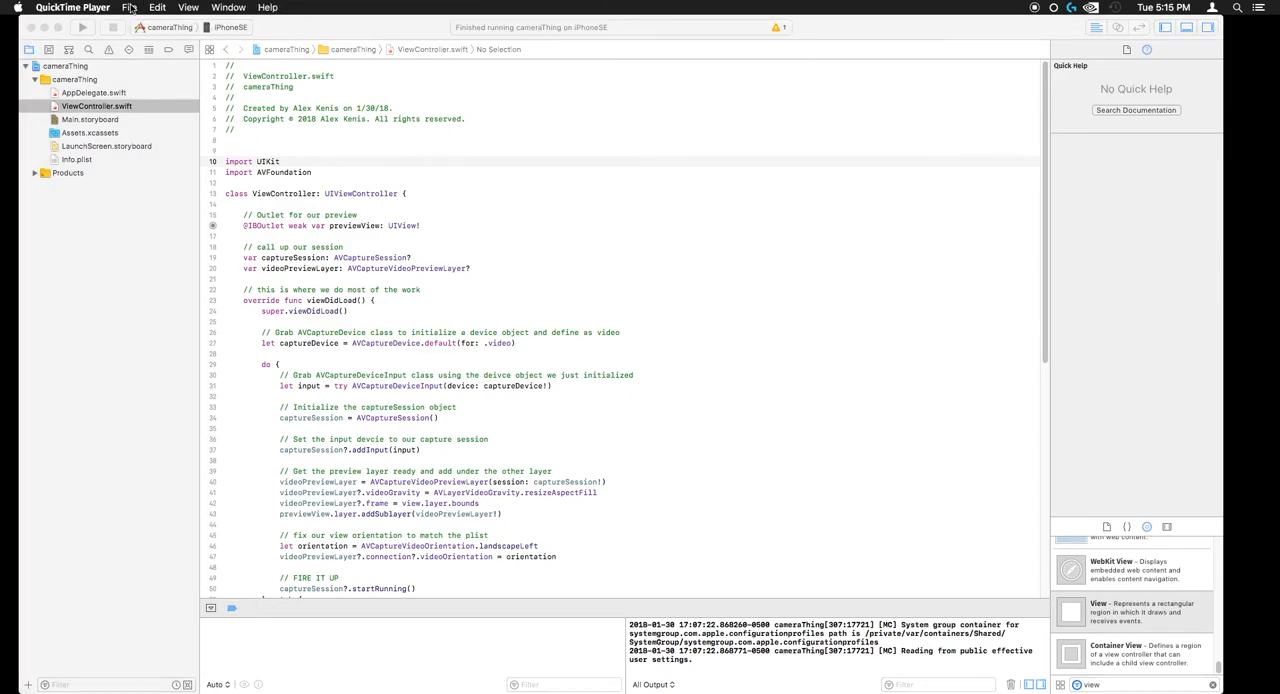
click(128, 8)
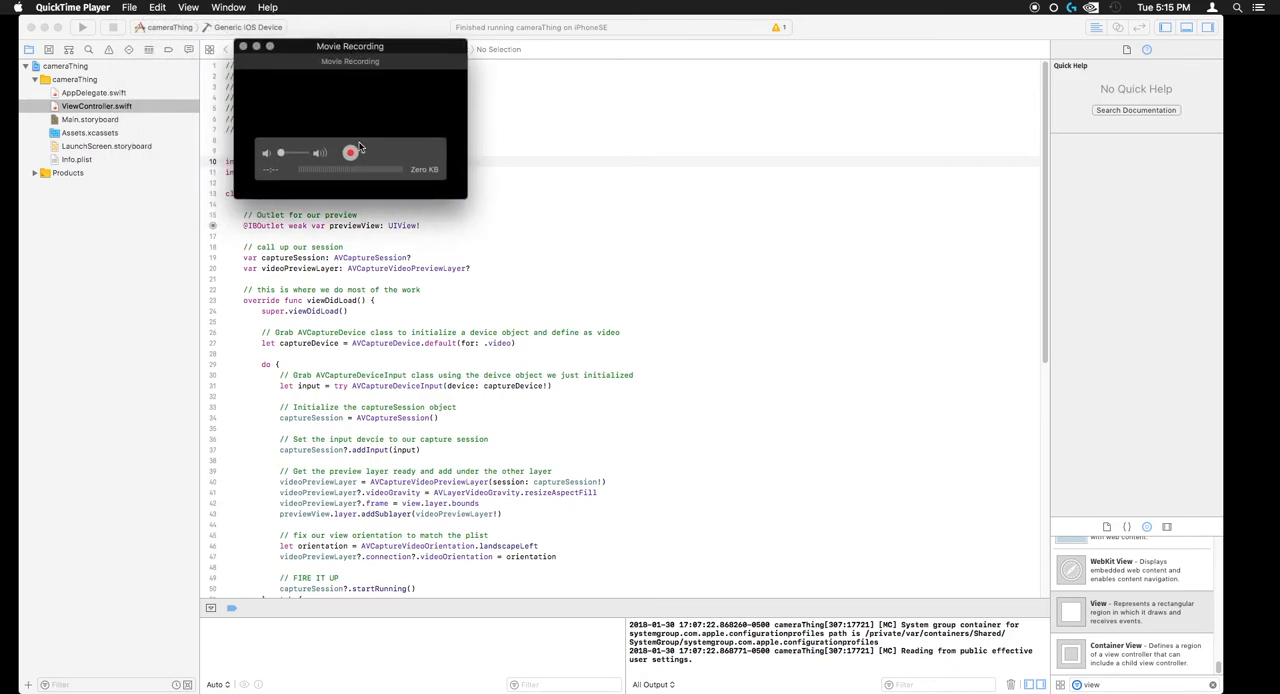